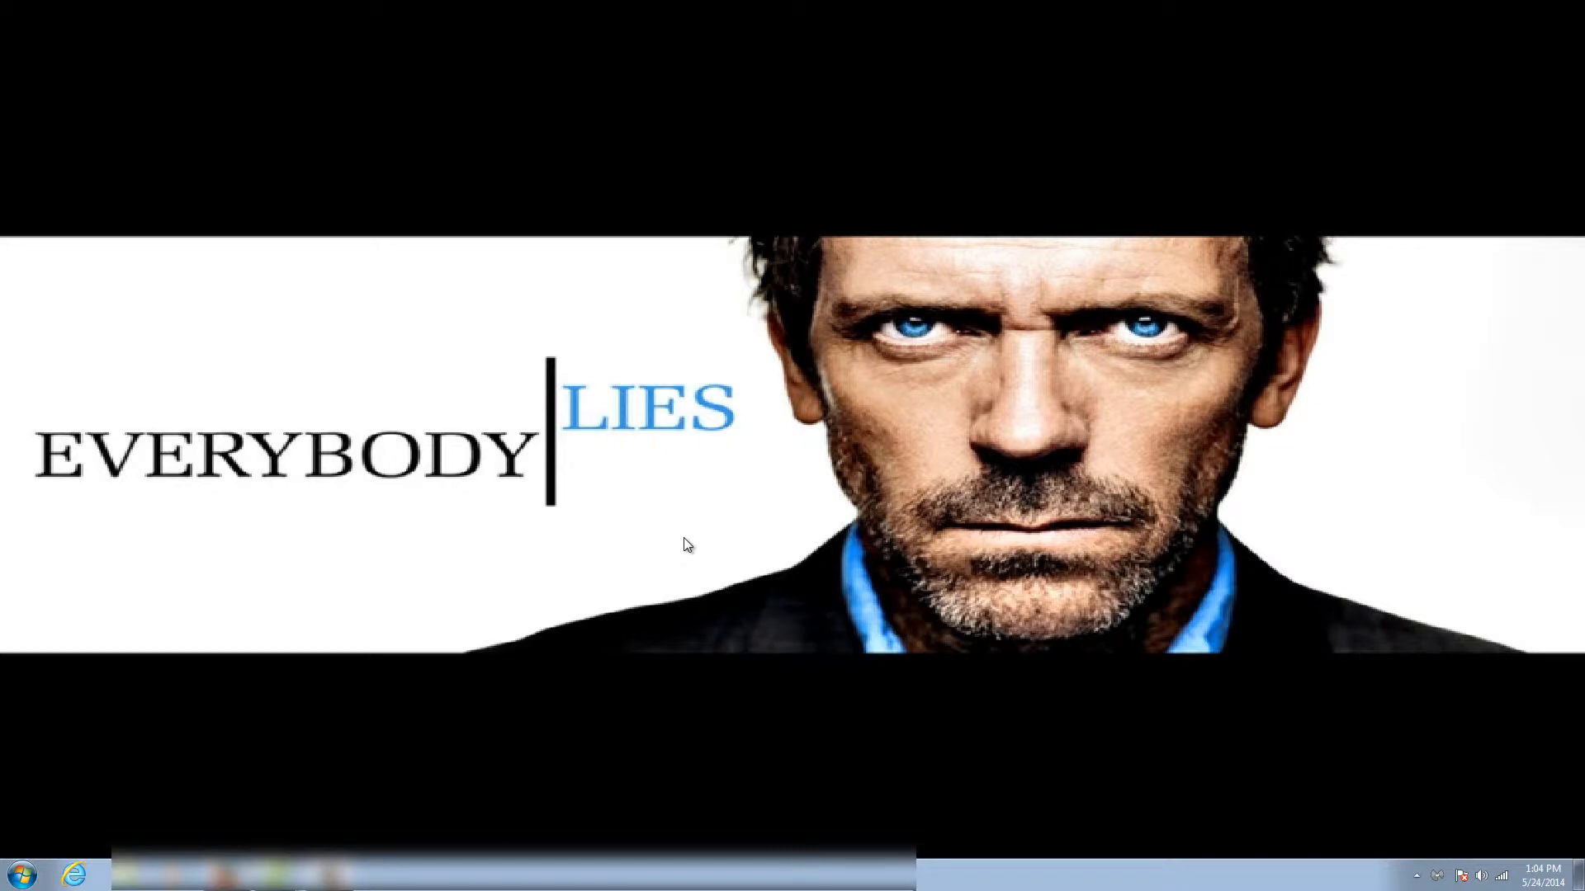
Step: Open Computer's Properties from the Start menu to show the System window
{"action": "left_click", "coordinate": [54, 847]}
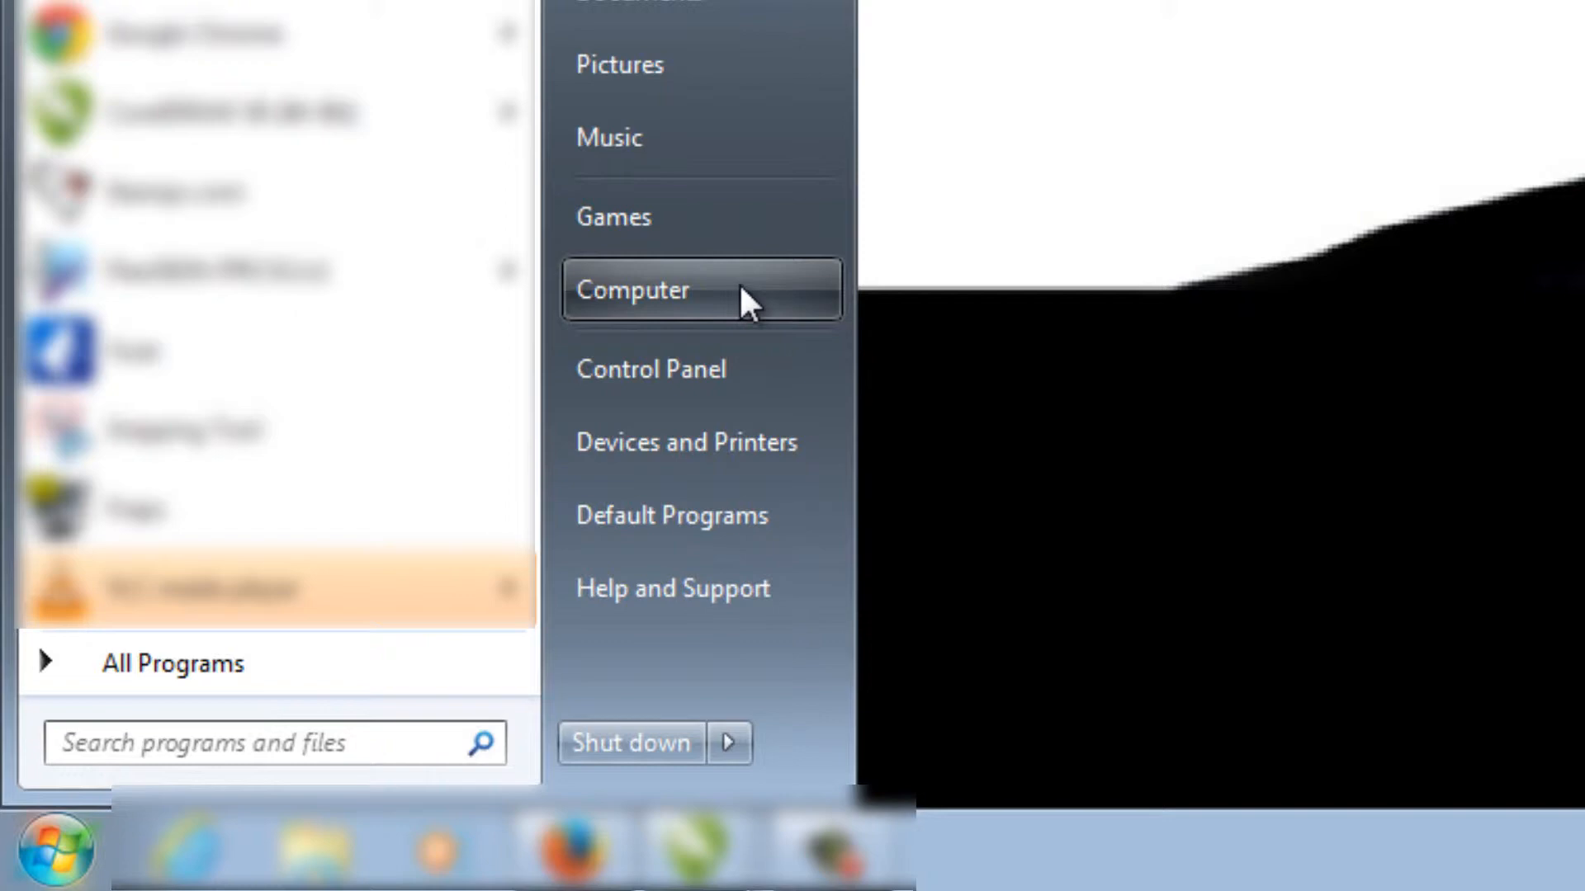
{"action": "right_click", "coordinate": [630, 290]}
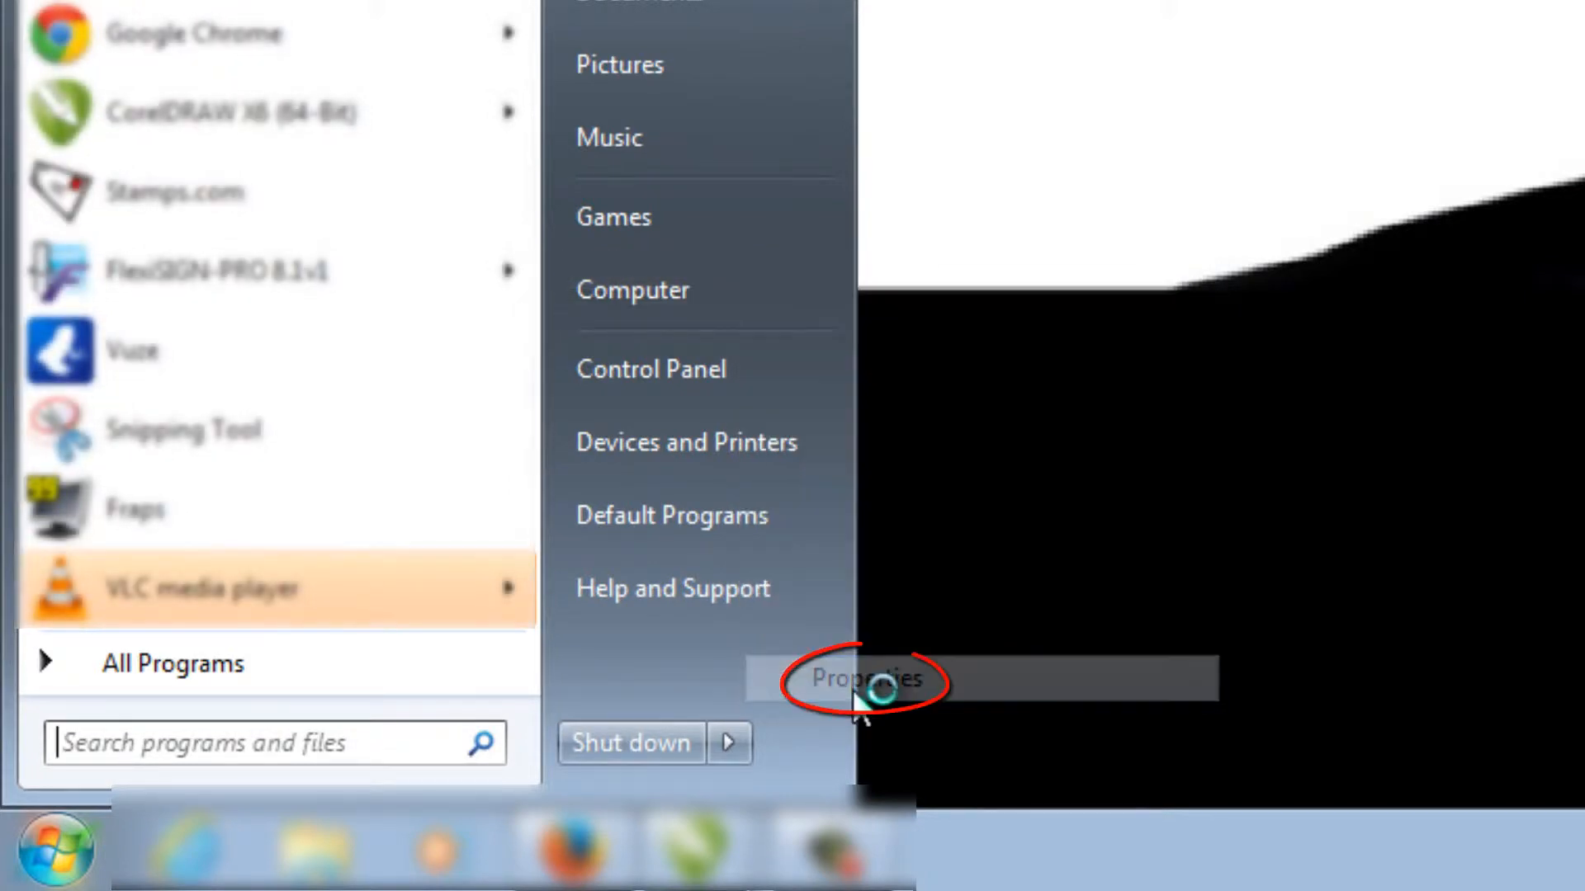
{"action": "left_click", "coordinate": [860, 678]}
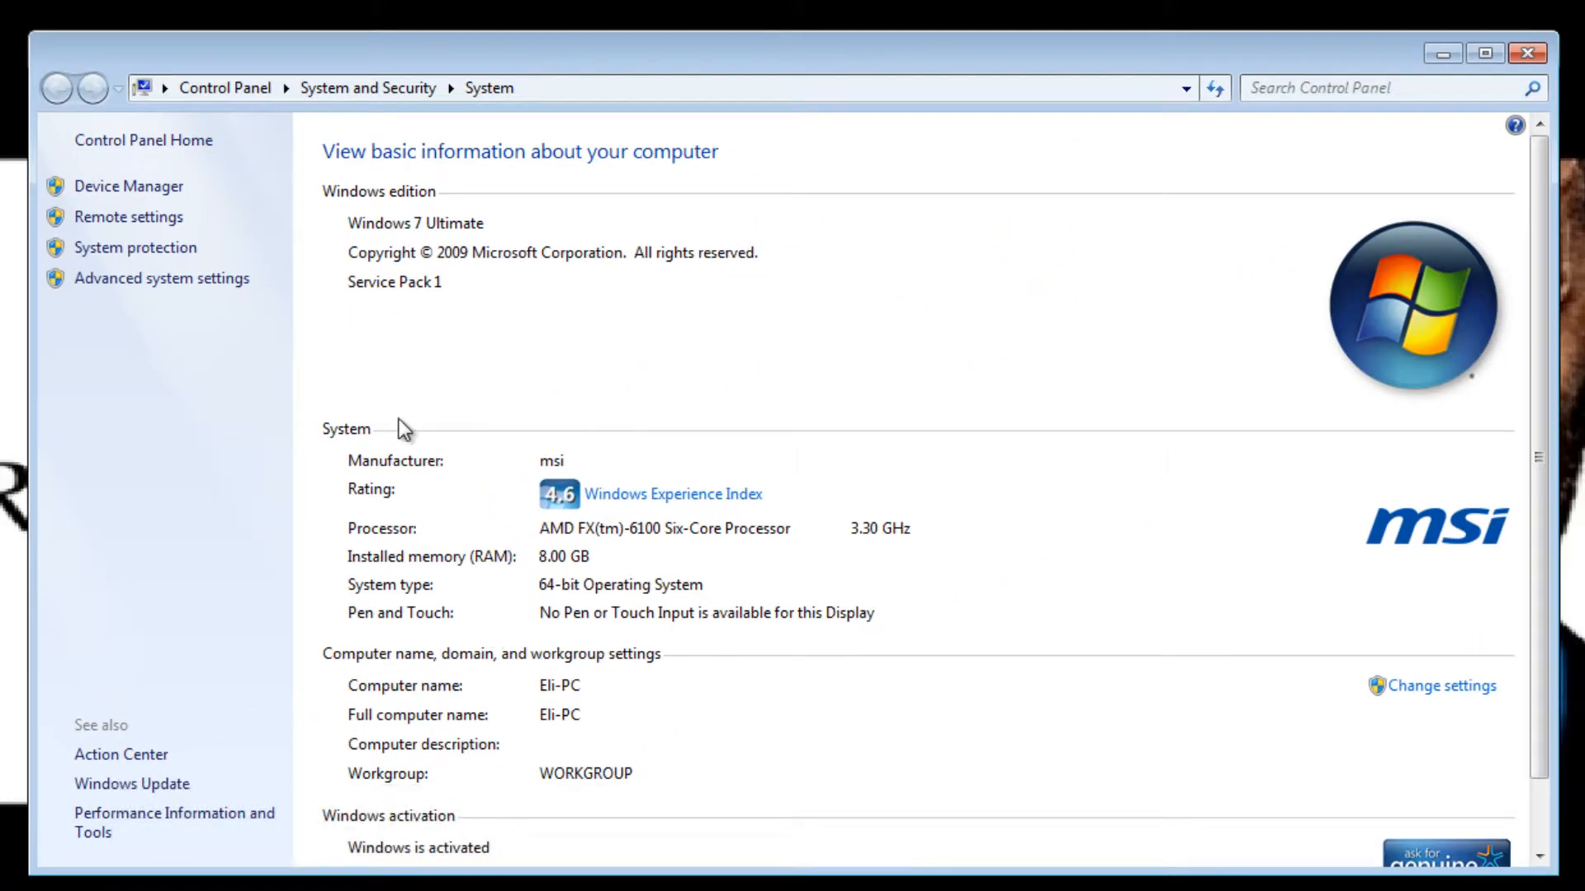
{"action": "mouse_move", "coordinate": [128, 186]}
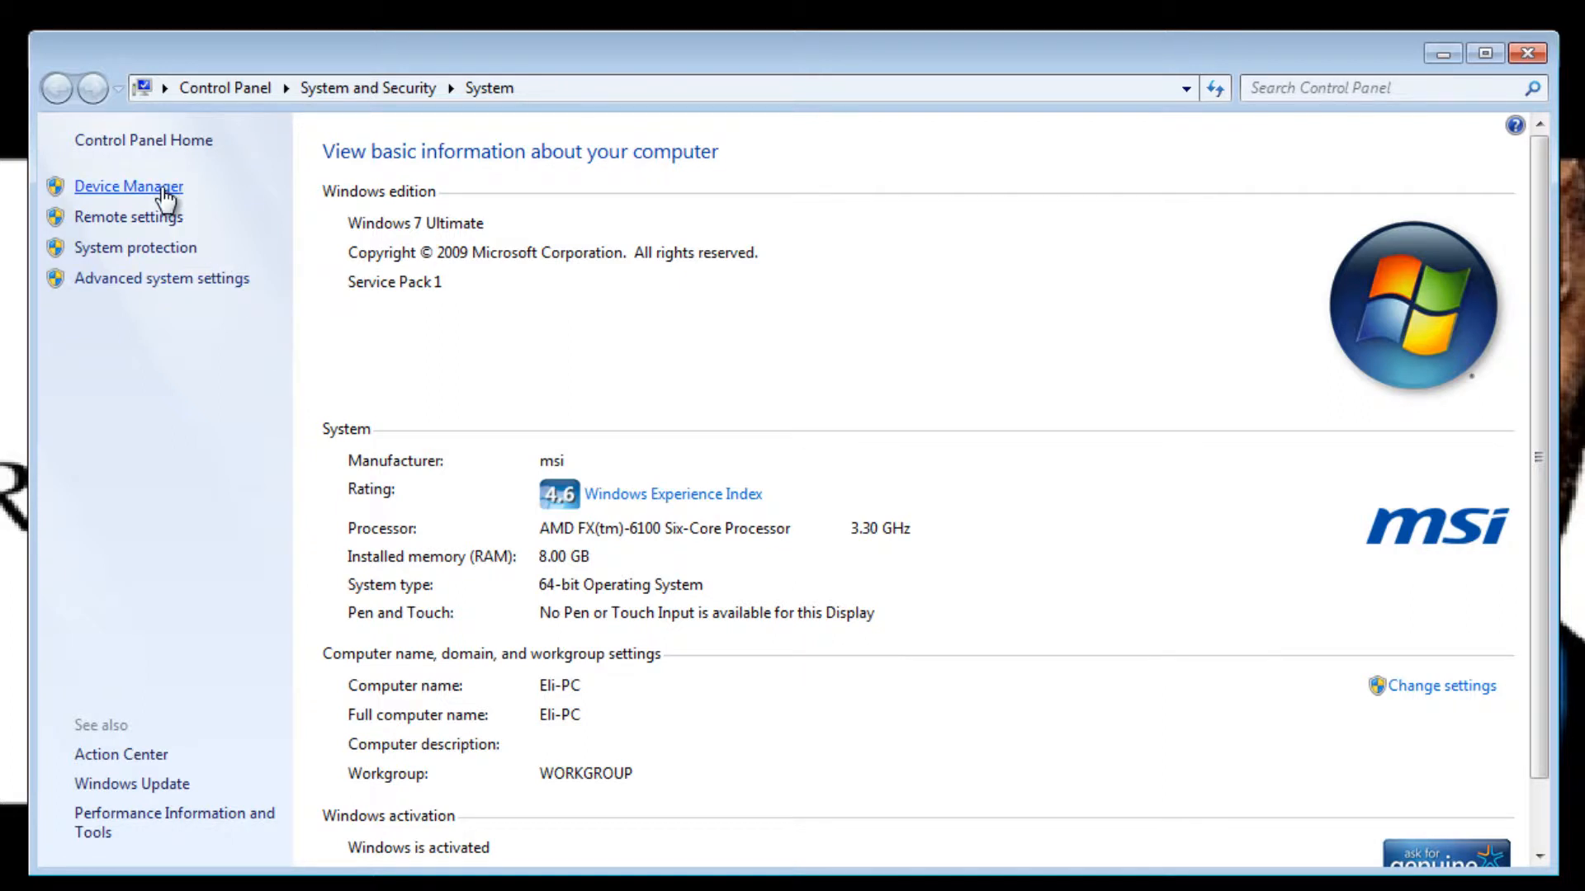
Step: Open Device Manager from the System window and reposition its window
{"action": "left_click", "coordinate": [129, 186]}
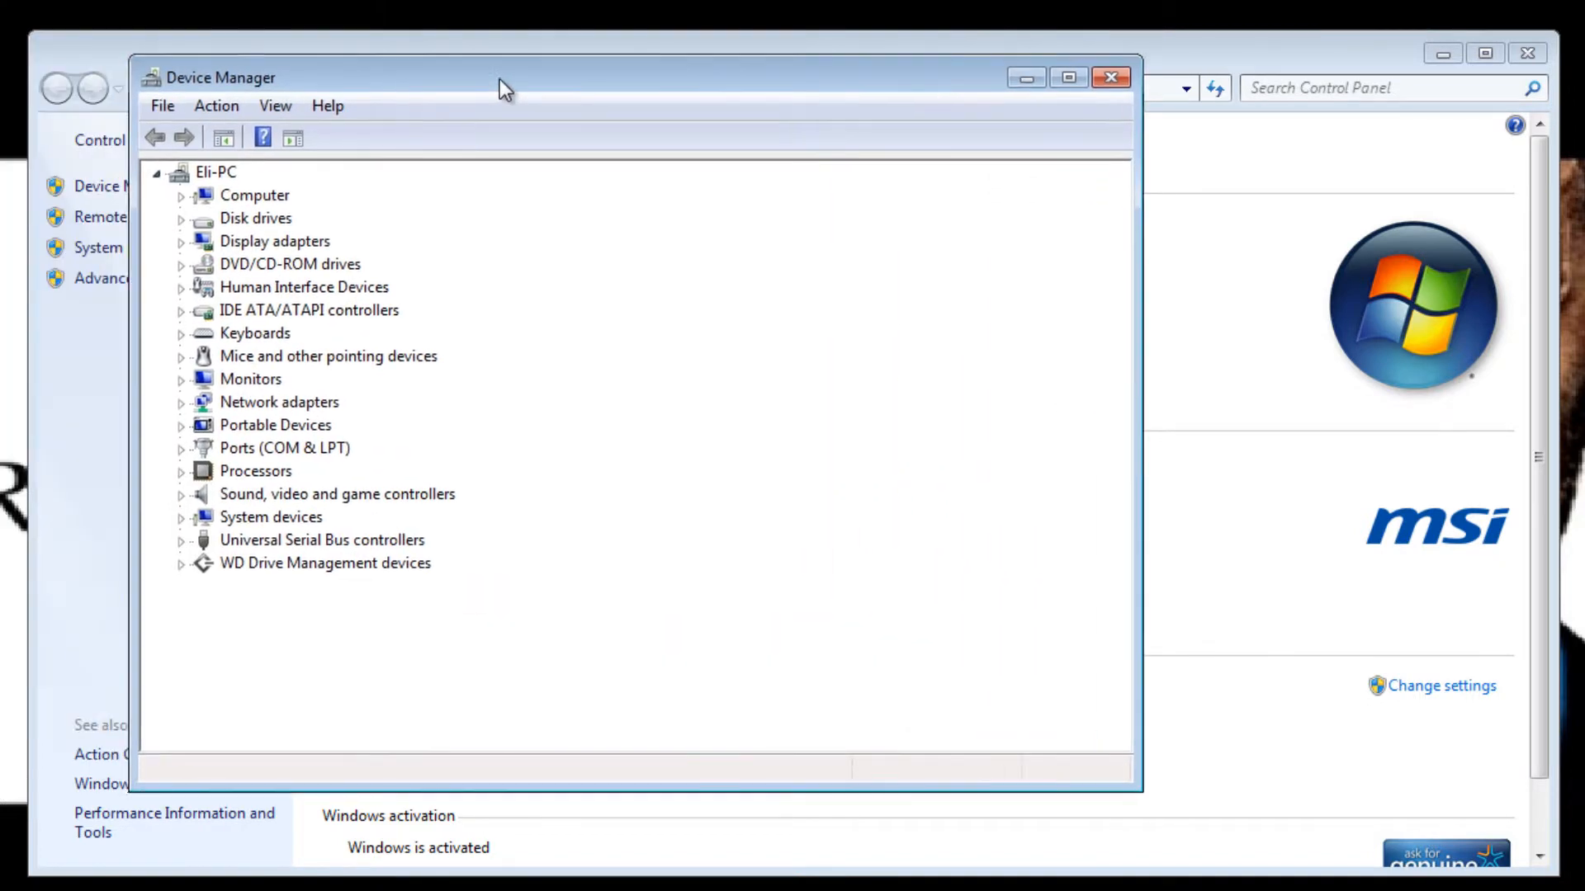
{"action": "left_click_drag", "start_coordinate": [504, 86], "coordinate": [647, 129]}
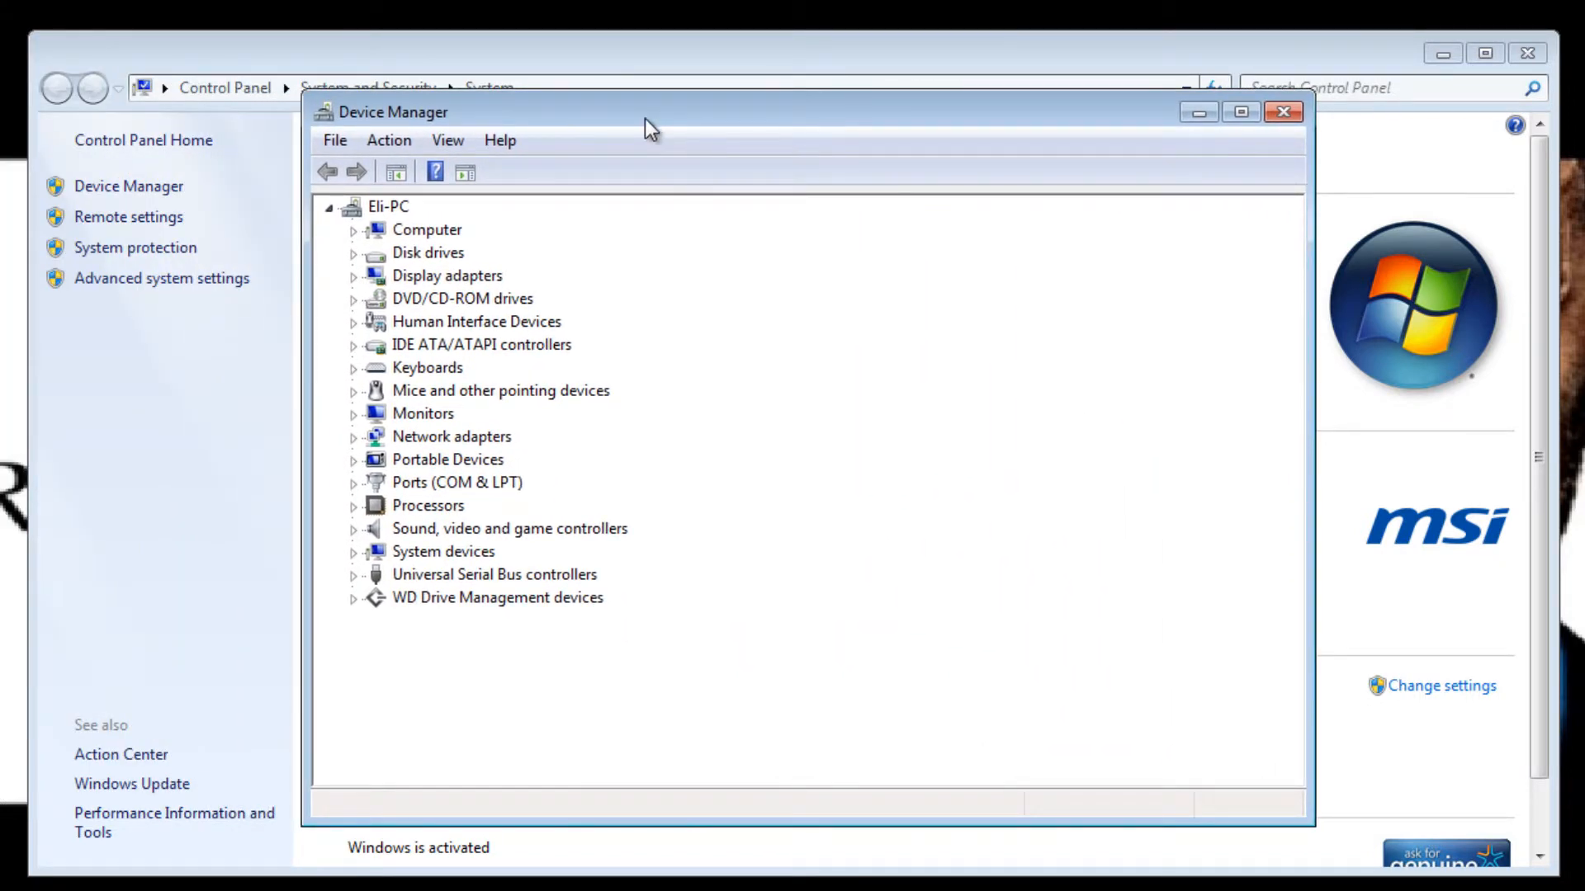
{"action": "mouse_move", "coordinate": [562, 329]}
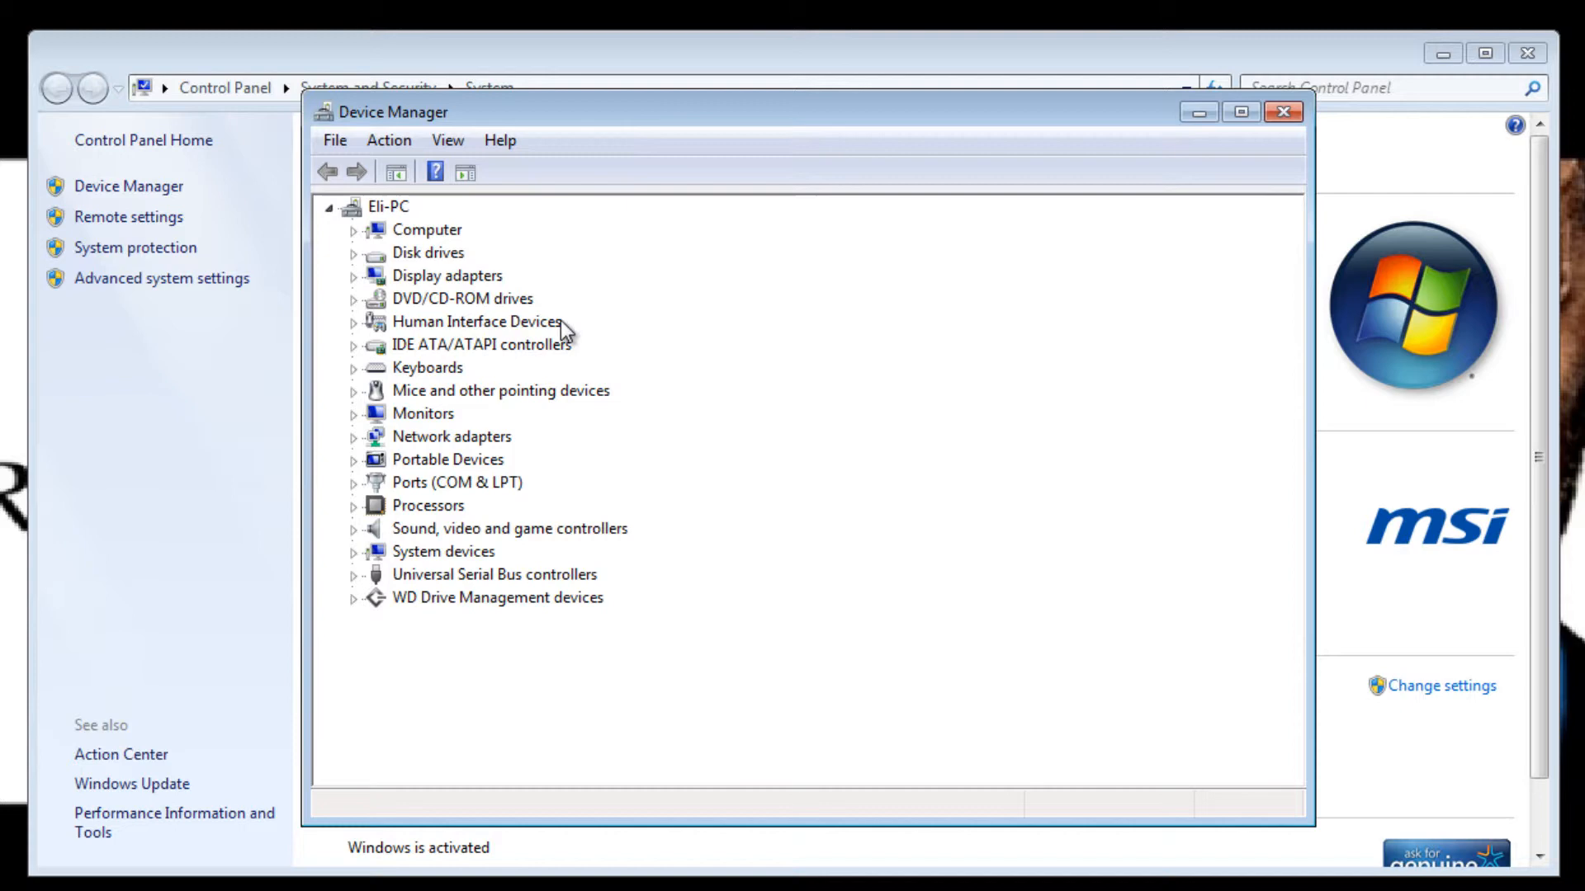
{"action": "mouse_move", "coordinate": [454, 380]}
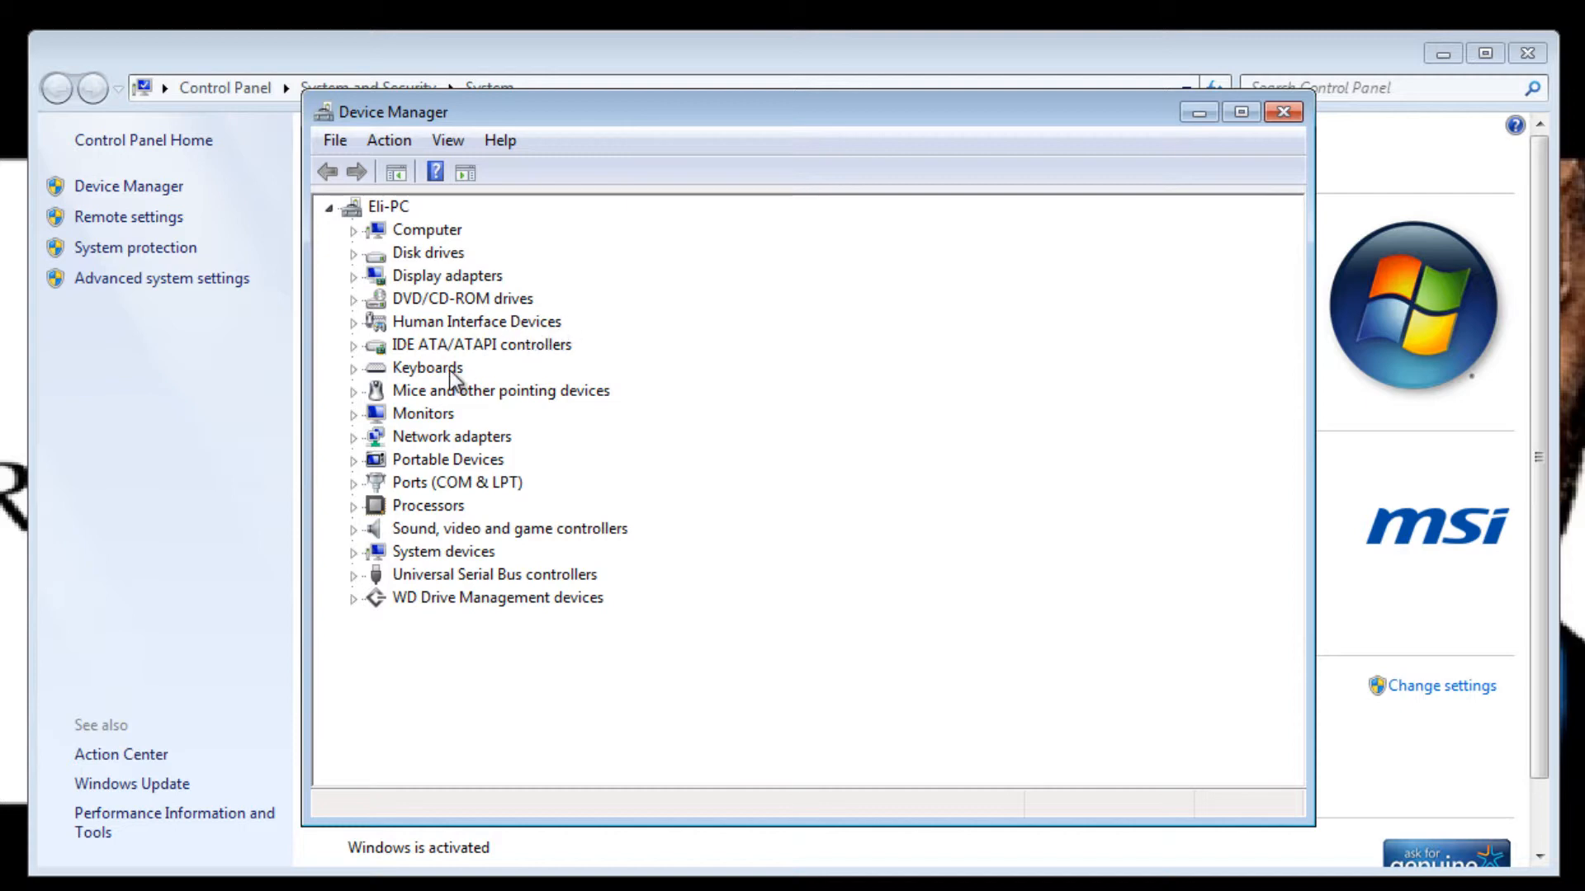
Step: Expand Network adapters and open the D-Link DWA-160 adapter's context menu
{"action": "left_click", "coordinate": [354, 435]}
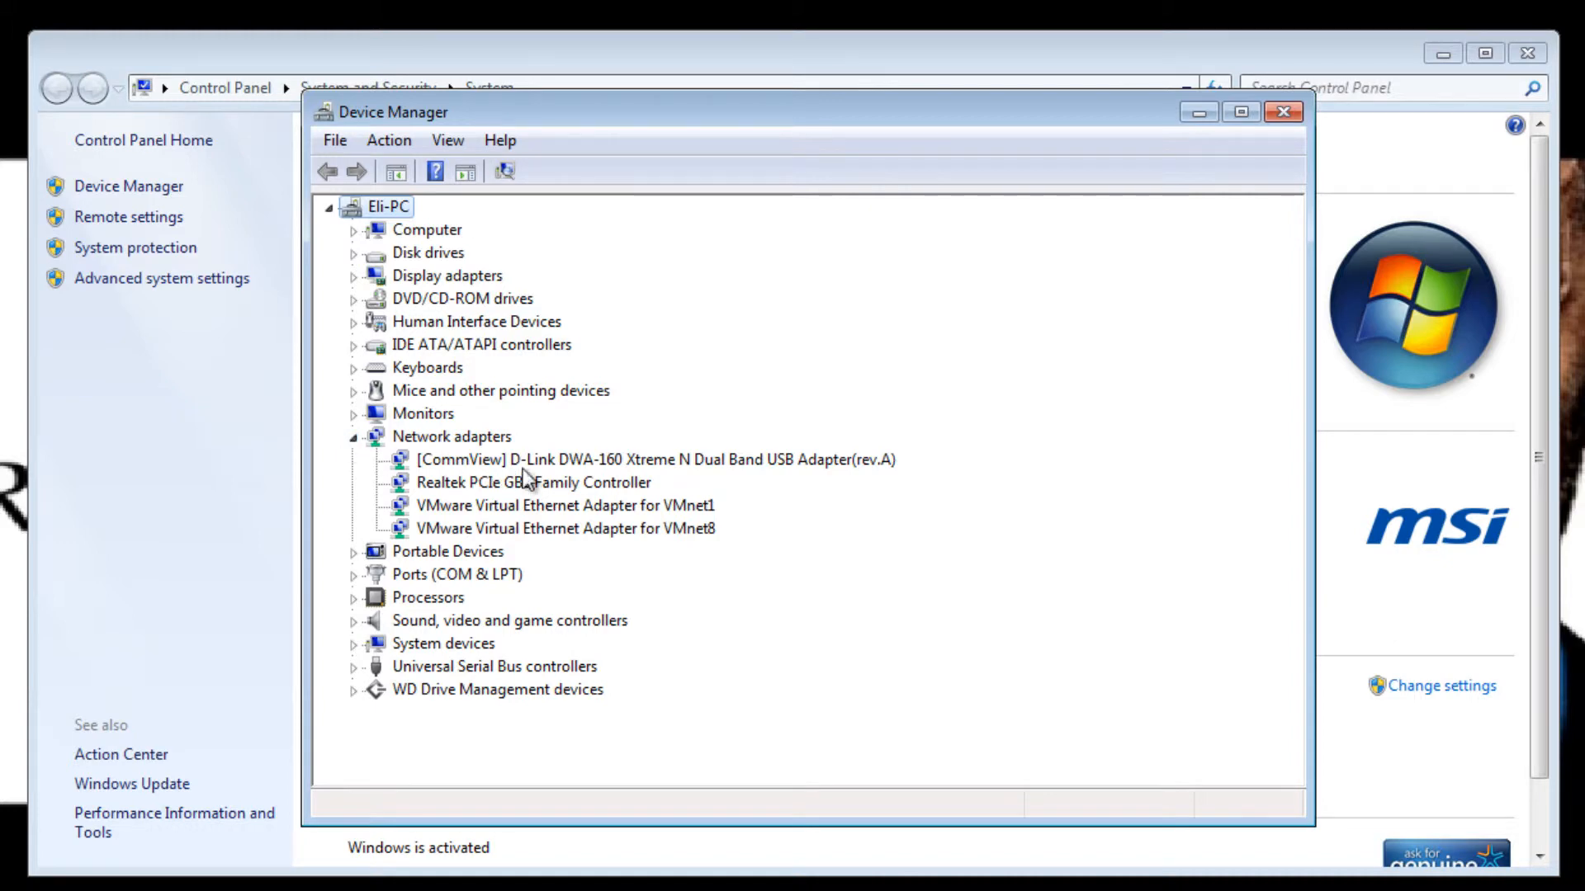
{"action": "mouse_move", "coordinate": [566, 470]}
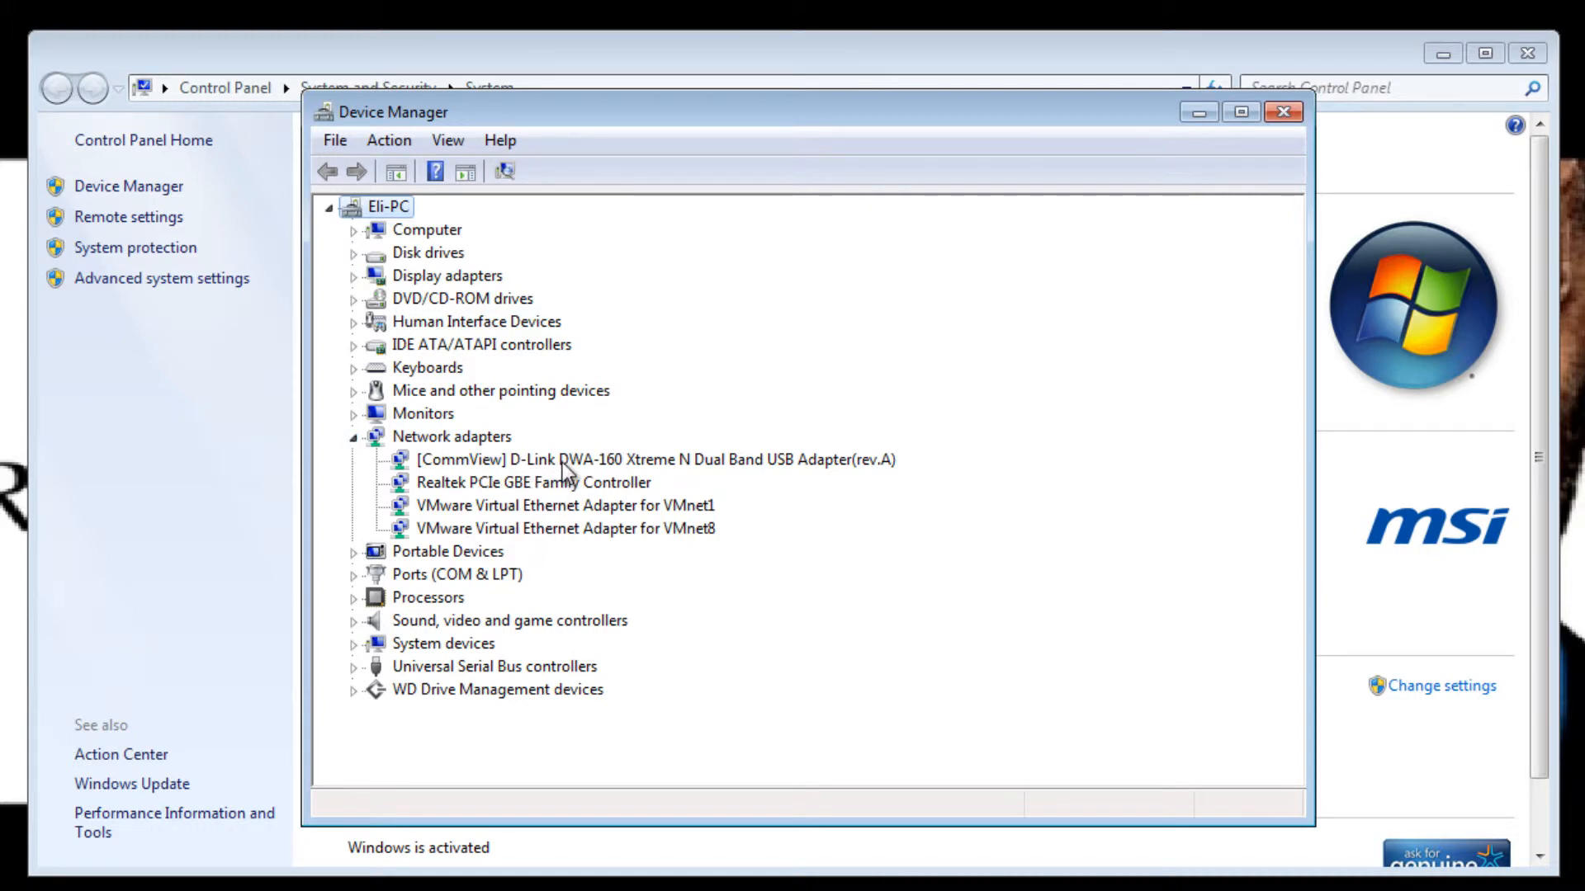
{"action": "right_click", "coordinate": [643, 458]}
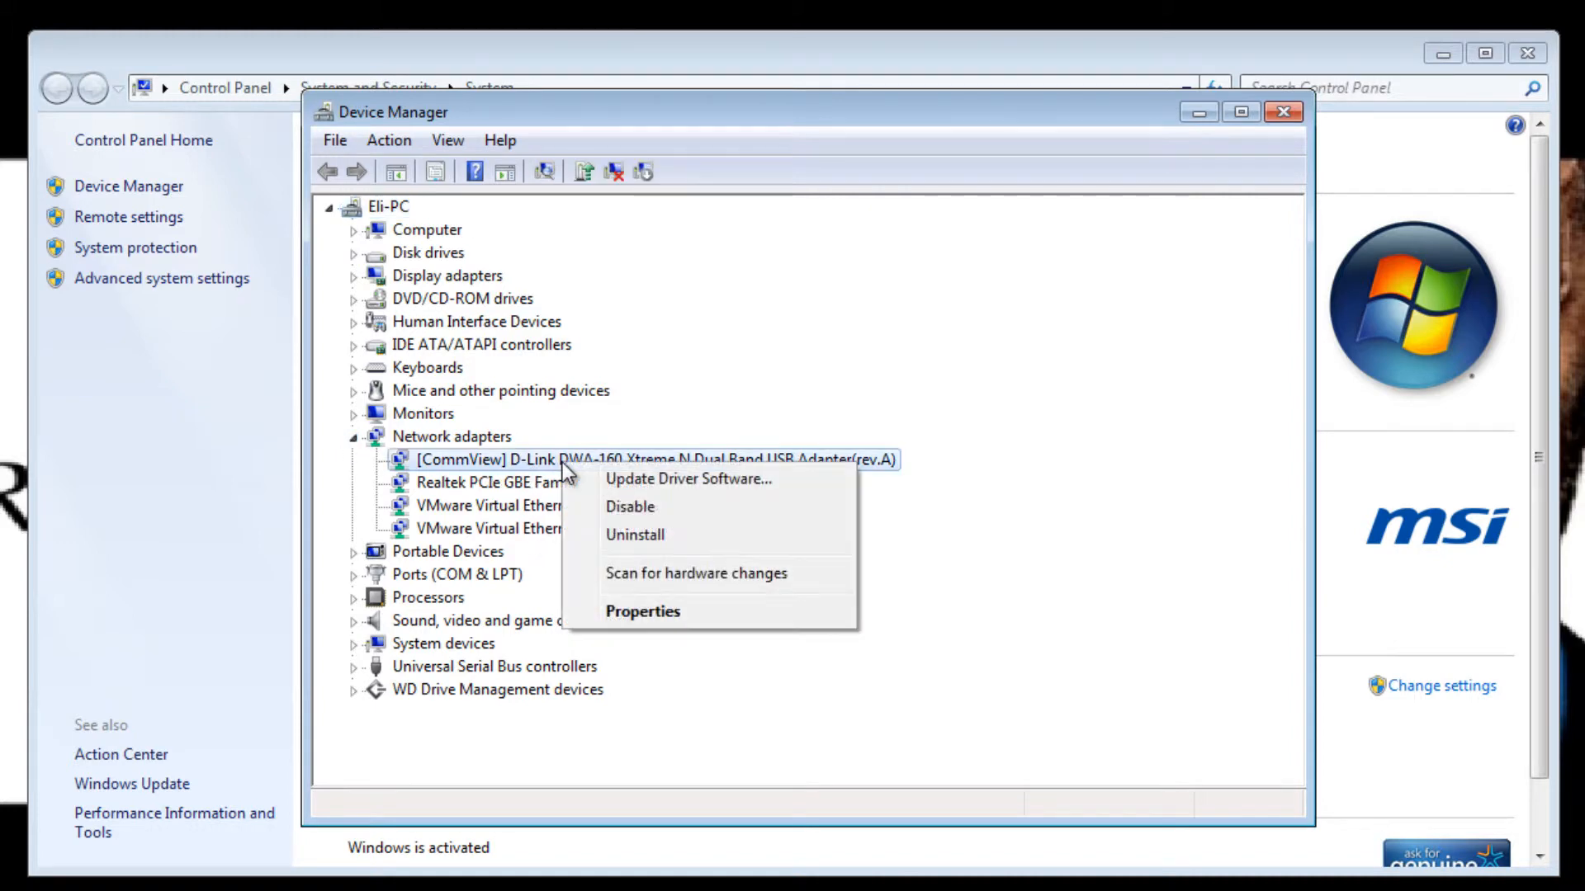
{"action": "mouse_move", "coordinate": [578, 475]}
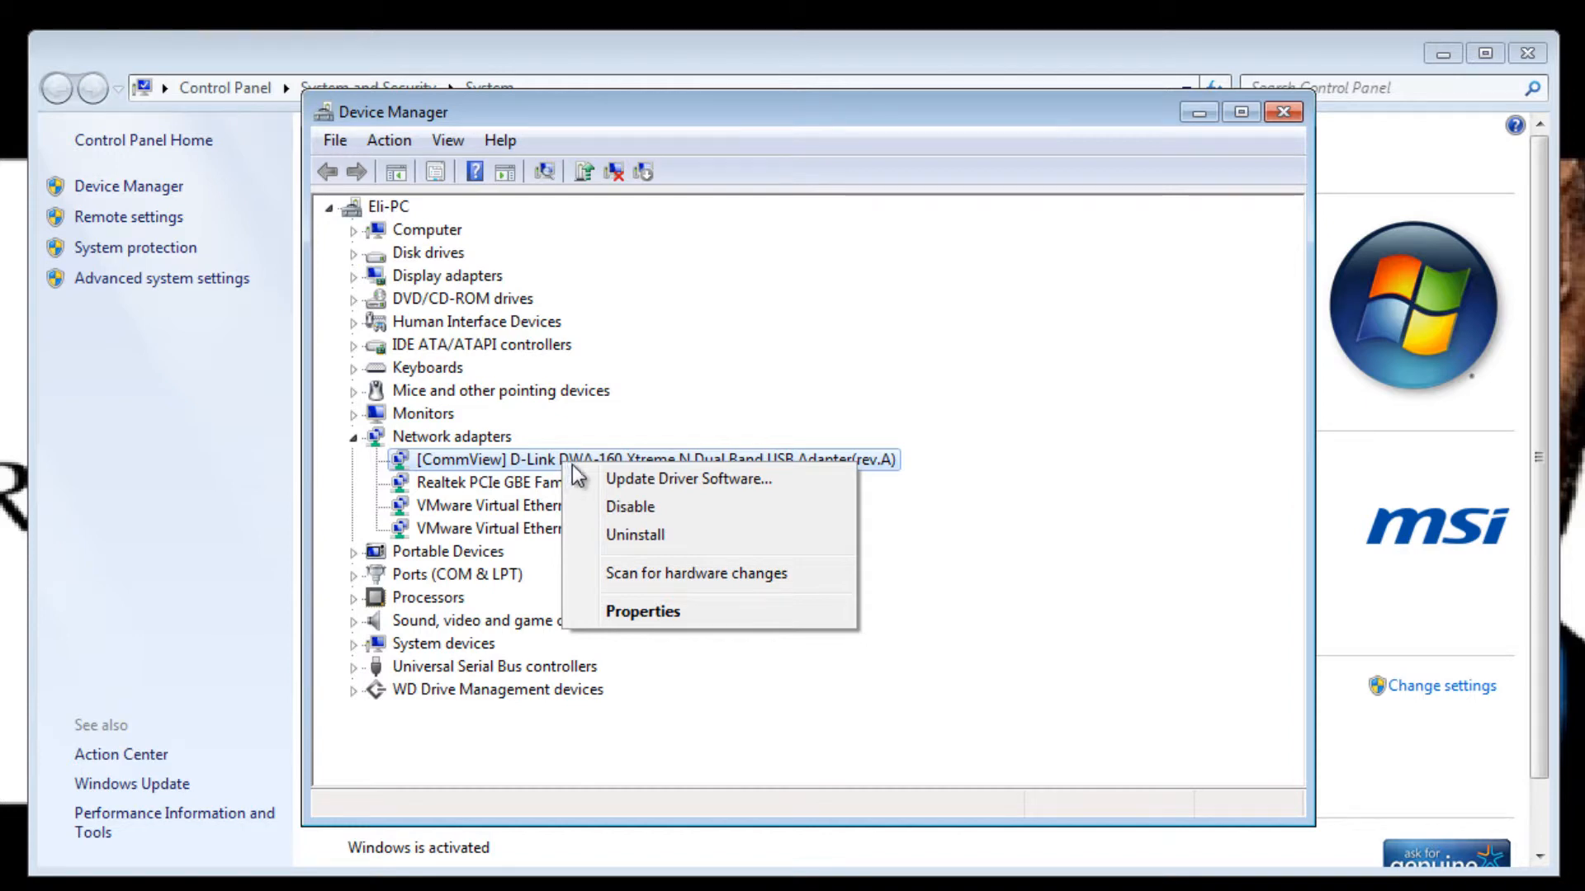
{"action": "mouse_move", "coordinate": [688, 479]}
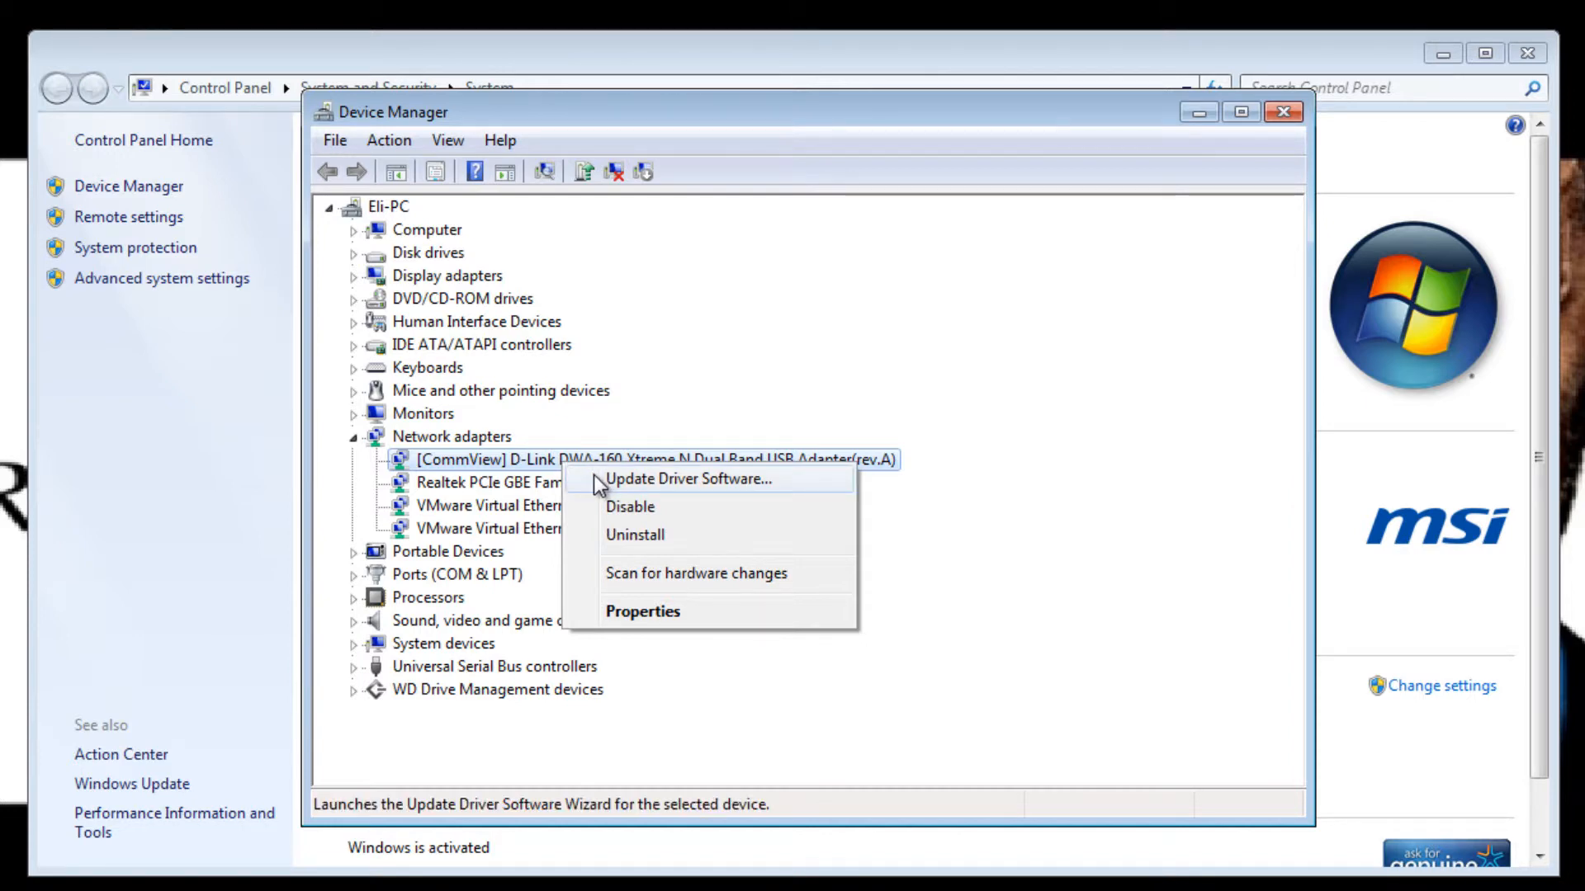
{"action": "mouse_move", "coordinate": [630, 506]}
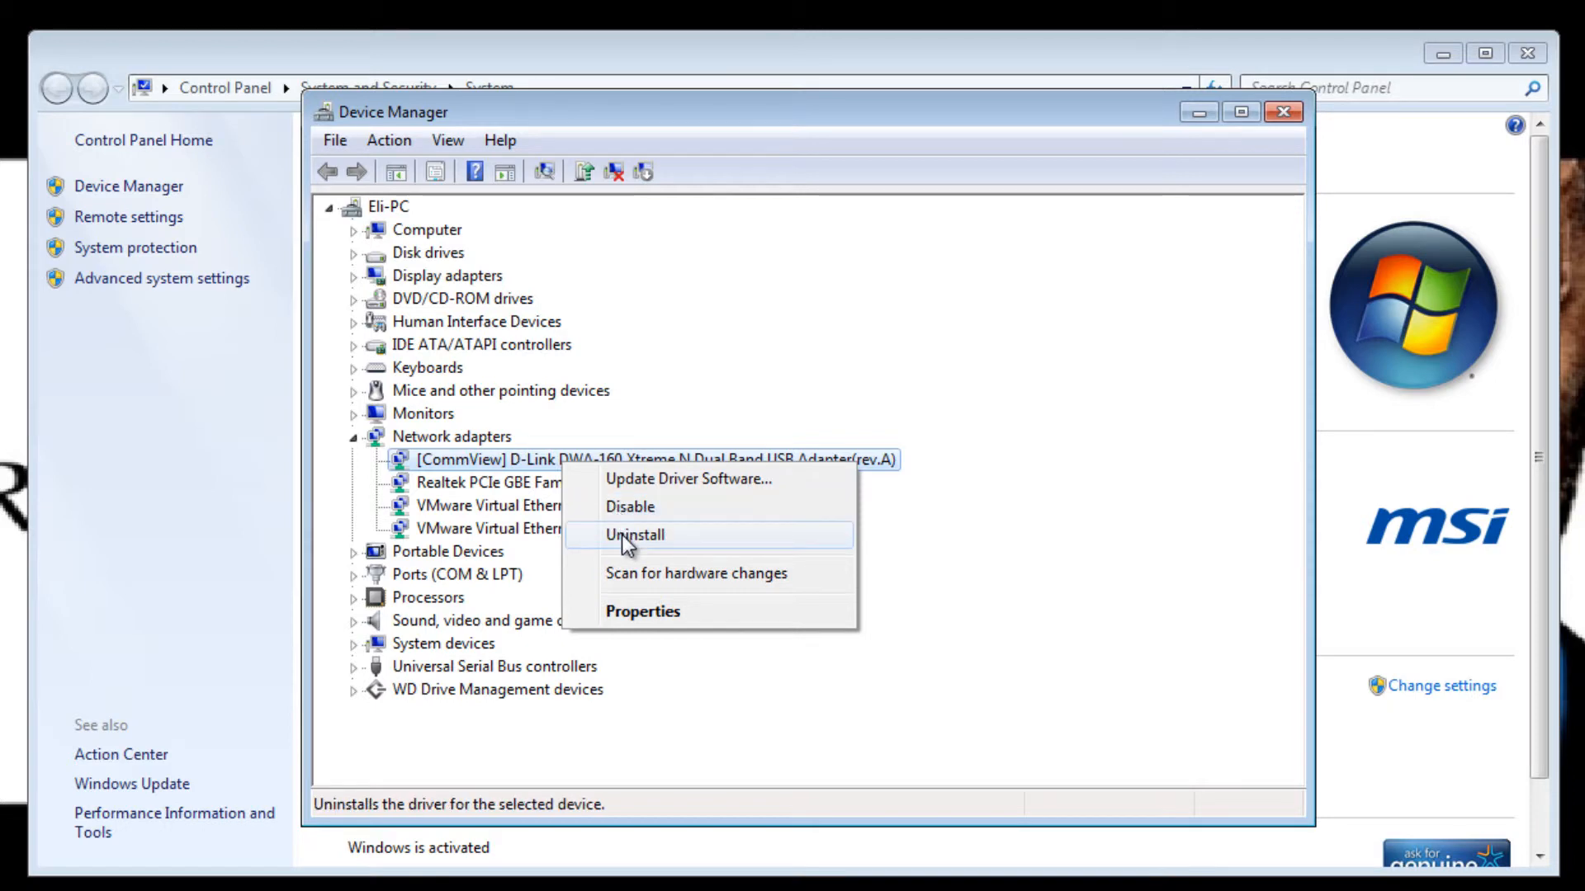
Step: Open the D-Link DWA-160 adapter's Properties on the Driver tab
{"action": "left_click", "coordinate": [642, 611]}
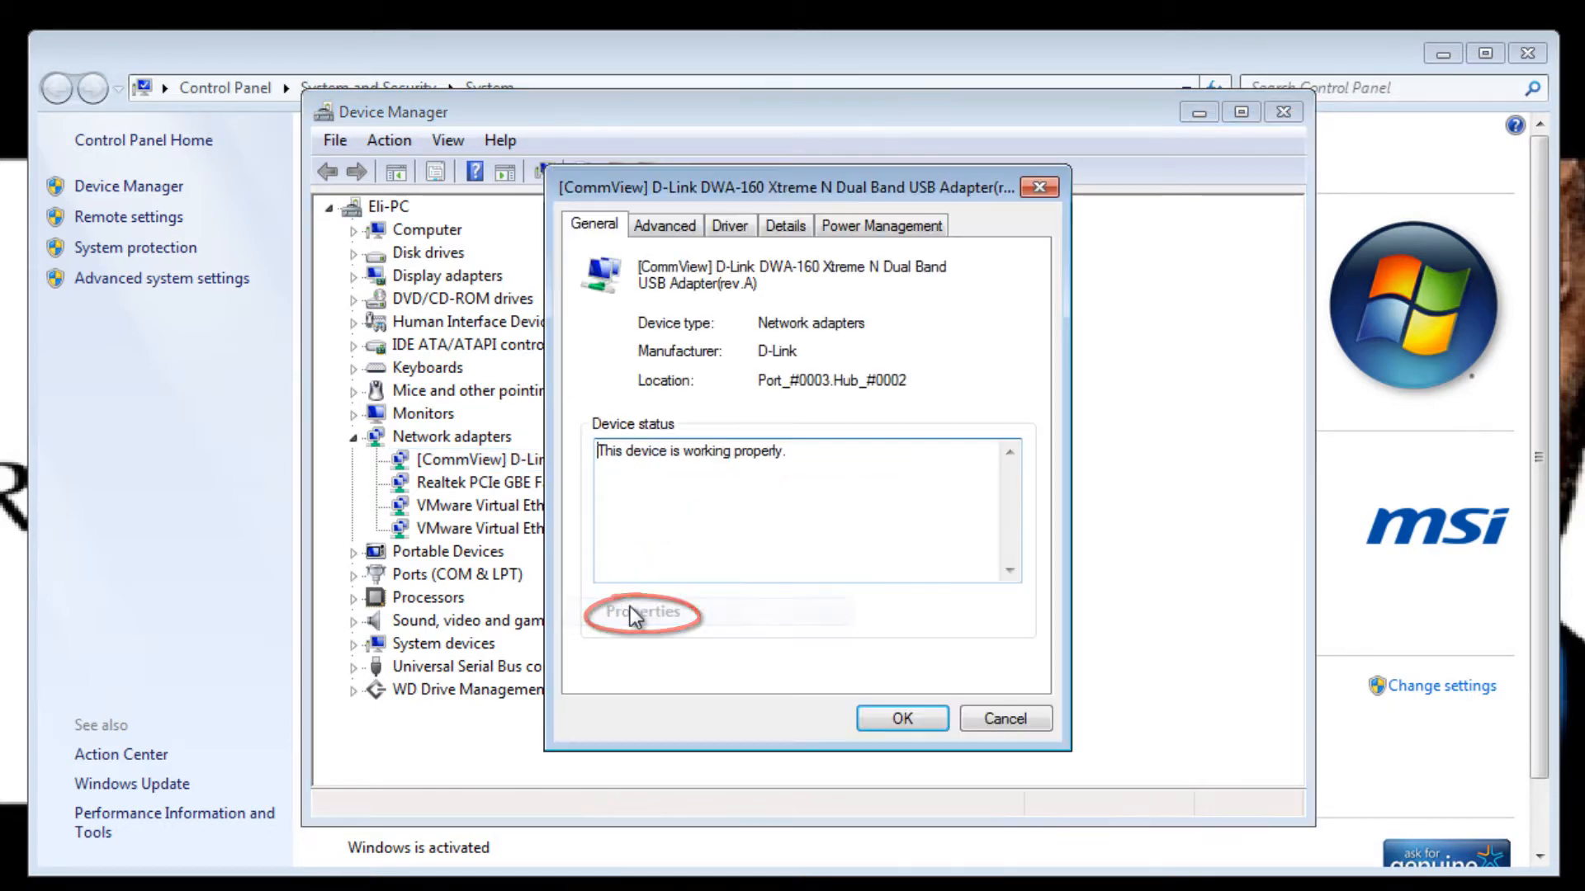
{"action": "left_click", "coordinate": [729, 224]}
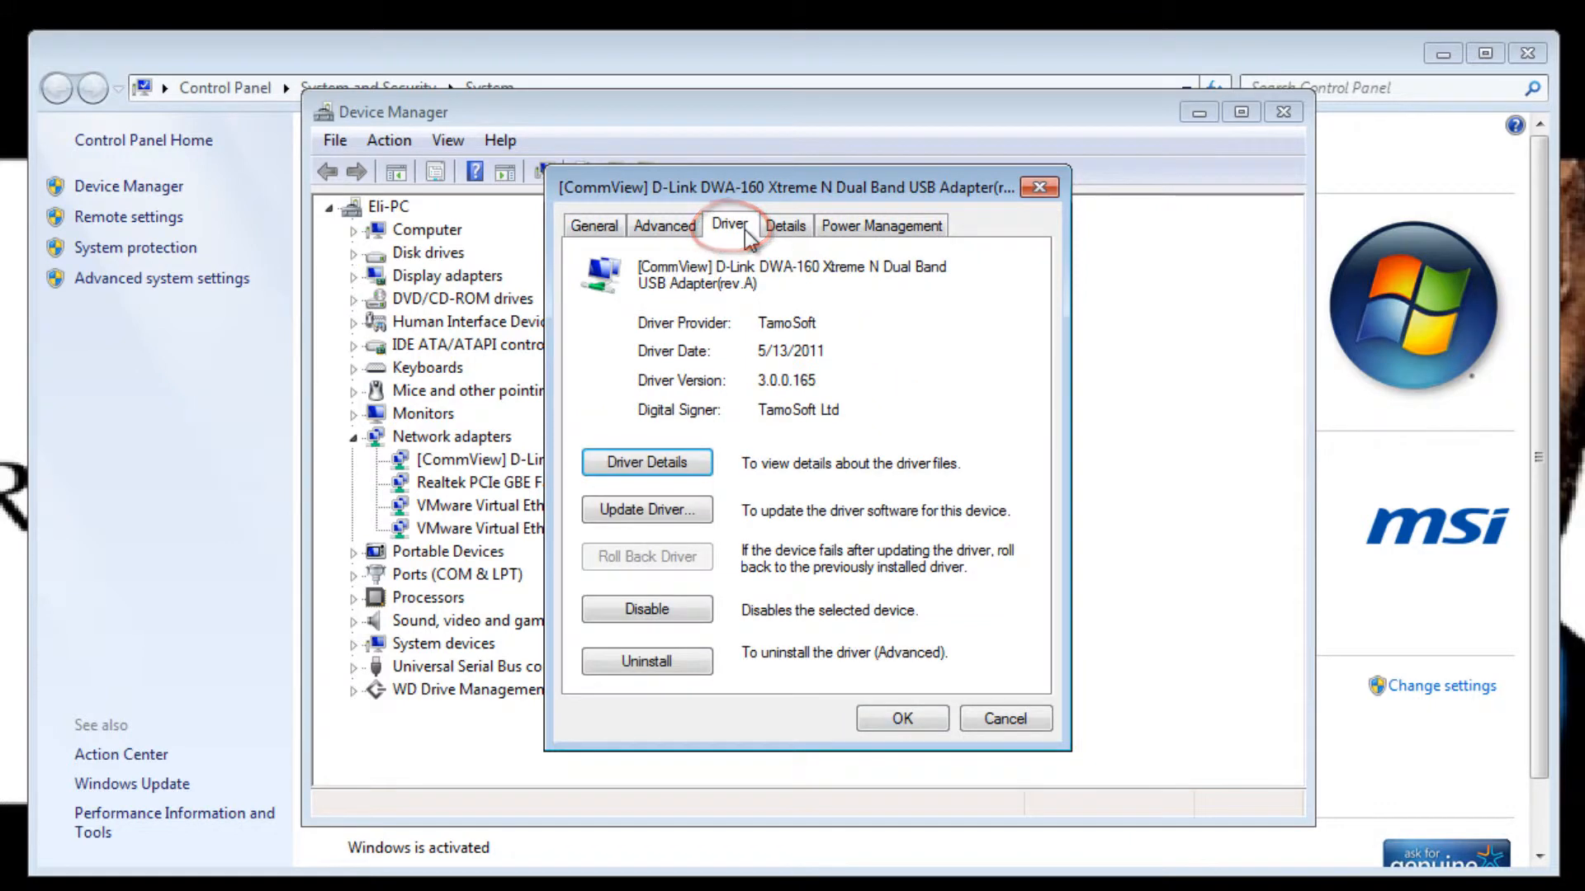